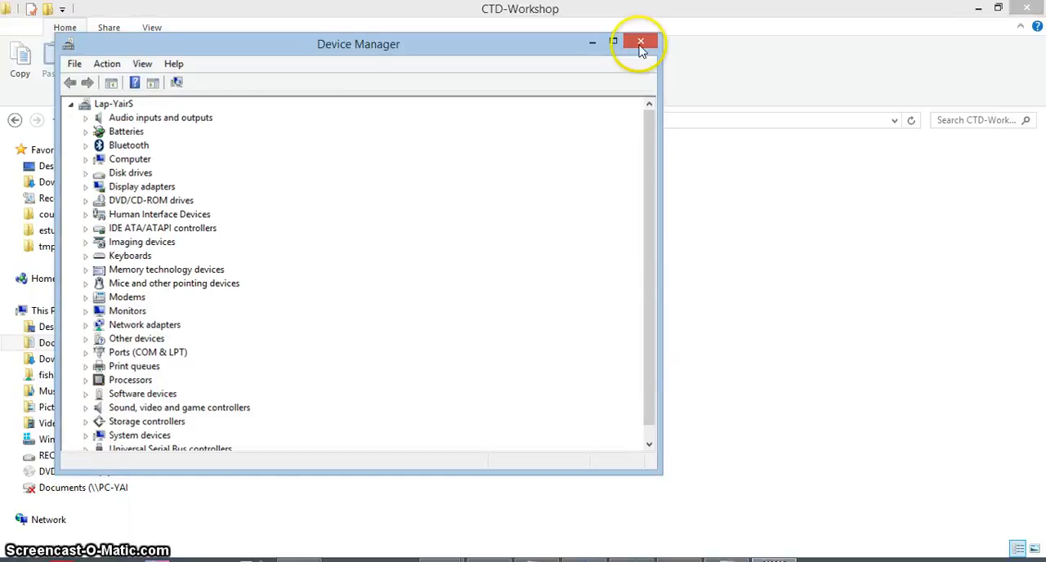
Close Device Manager, leaving the CTD-Workshop folder showing in File Explorer
click(636, 43)
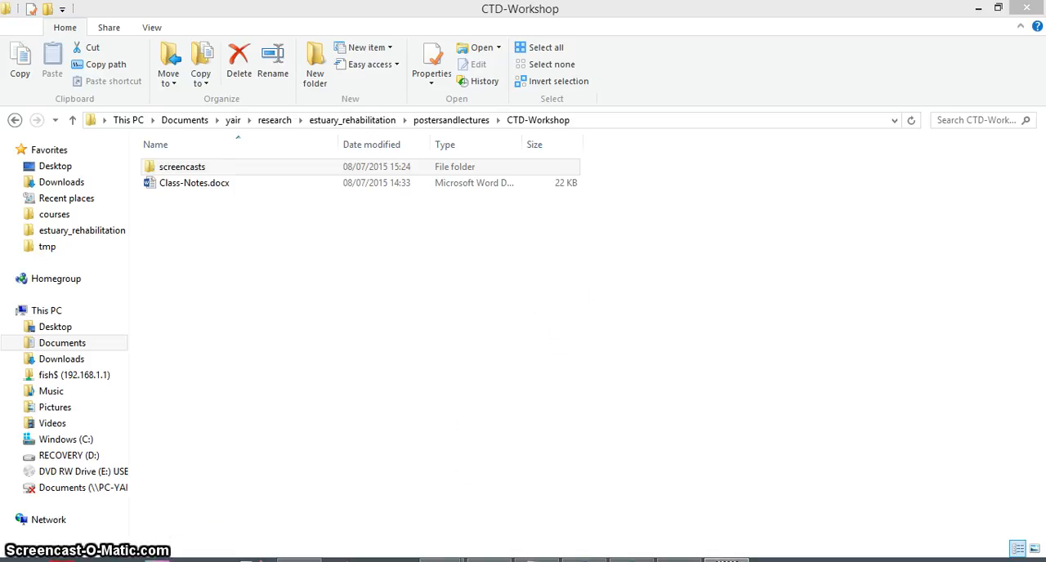
Reopen Device Manager via a Control Panel 'device' search and select the Prolific USB-to-Serial port on COM10
click(182, 167)
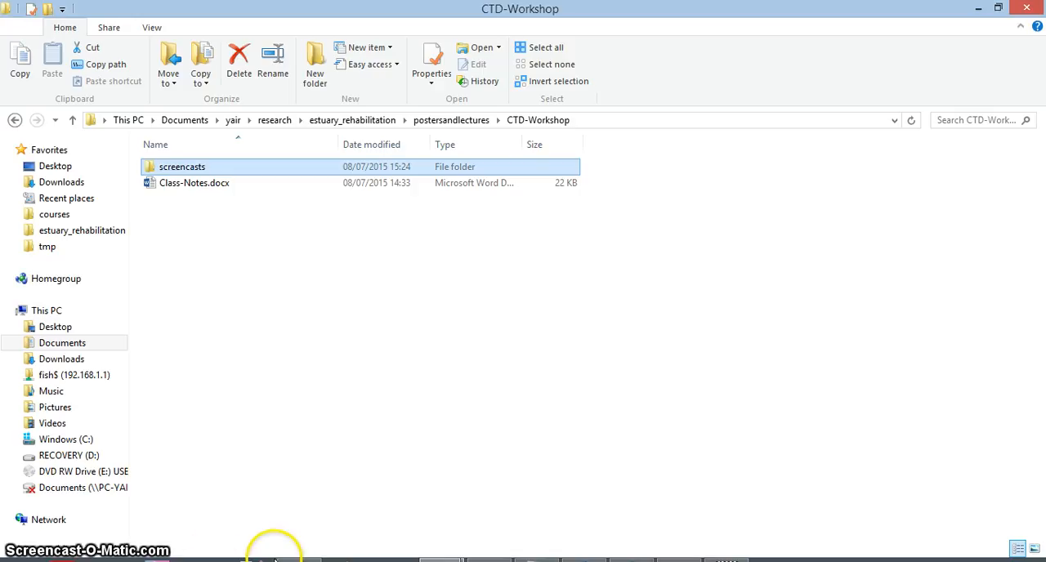
mouse_move(265, 558)
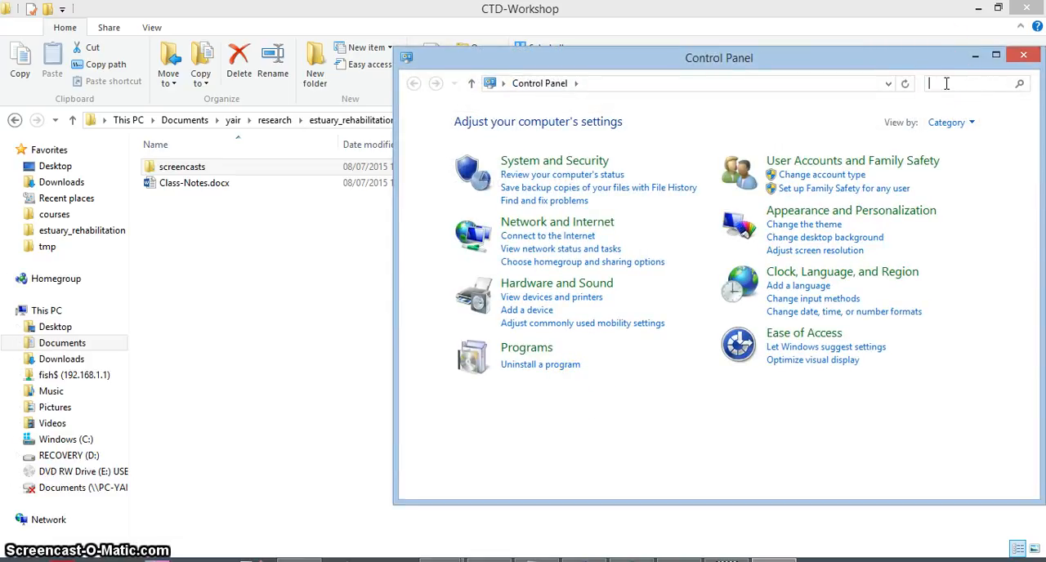
text(device)
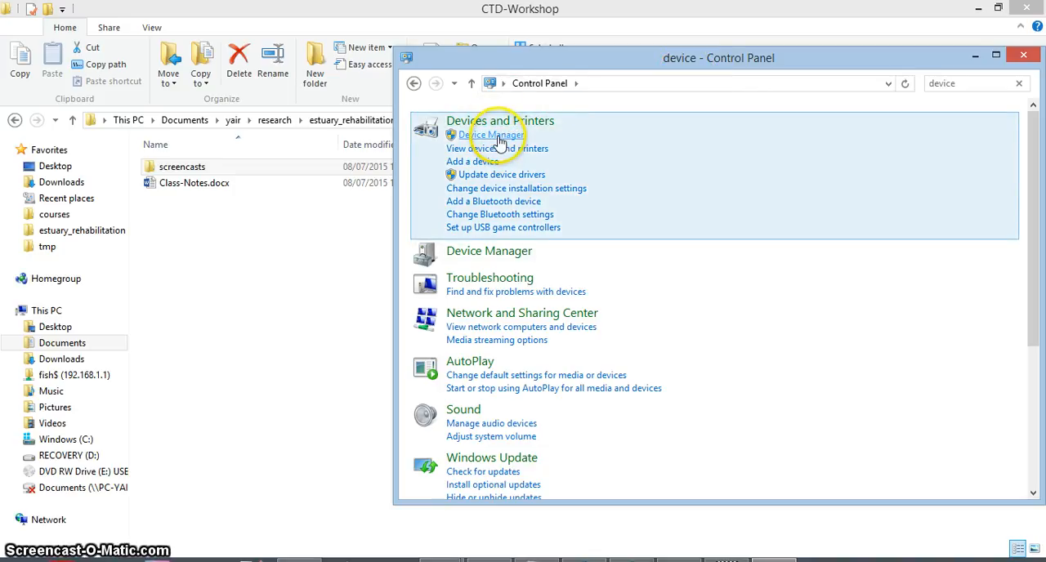
click(497, 134)
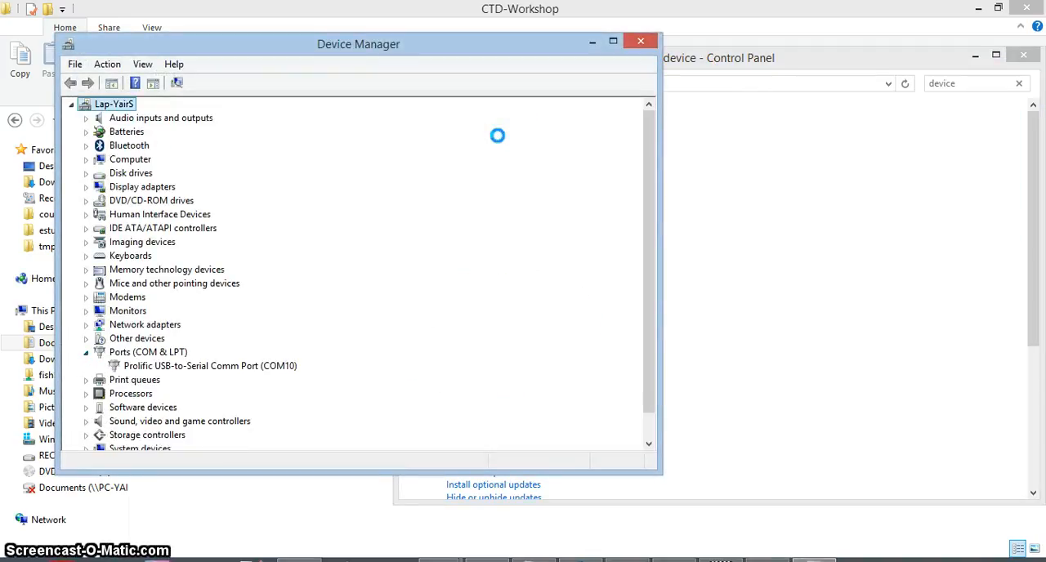
click(204, 366)
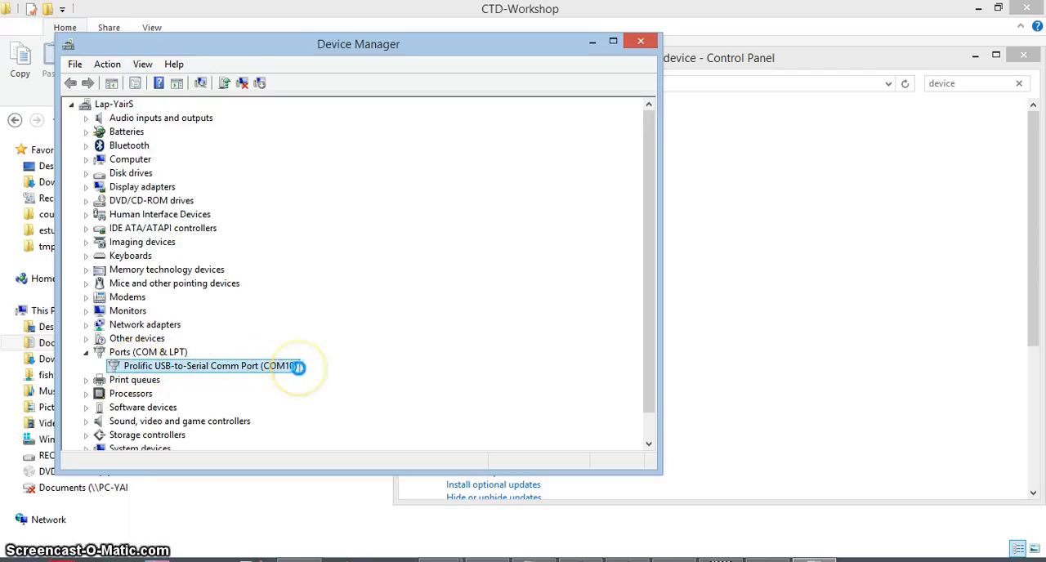
mouse_move(641, 52)
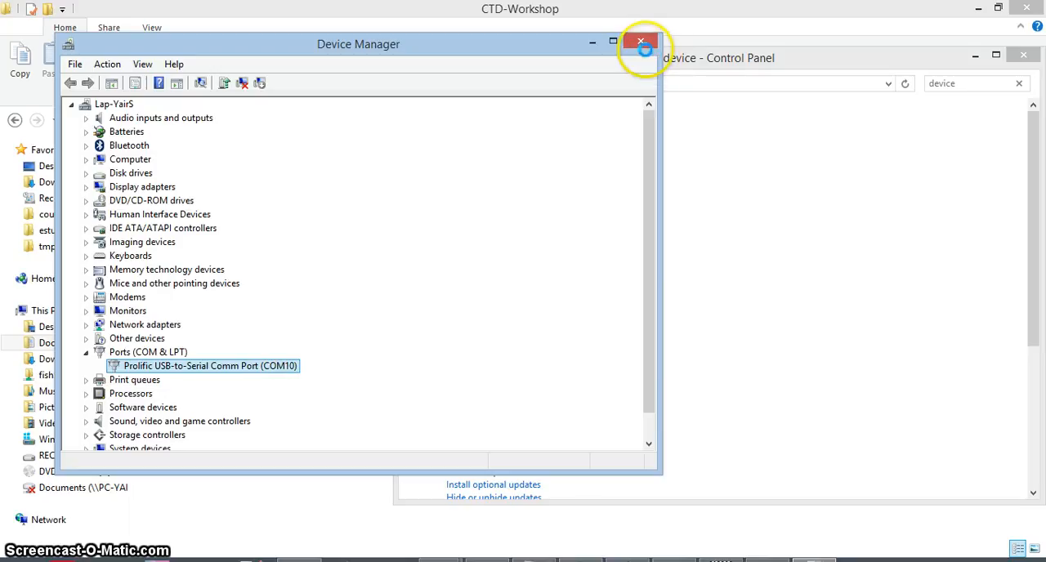
Close Device Manager before launching SeatermV2
click(638, 43)
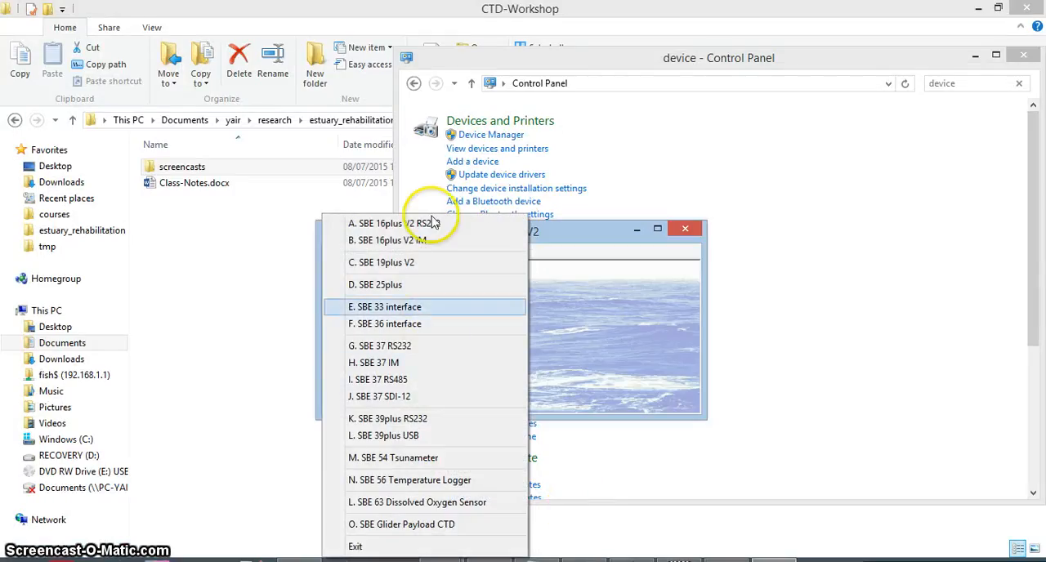
mouse_move(433, 261)
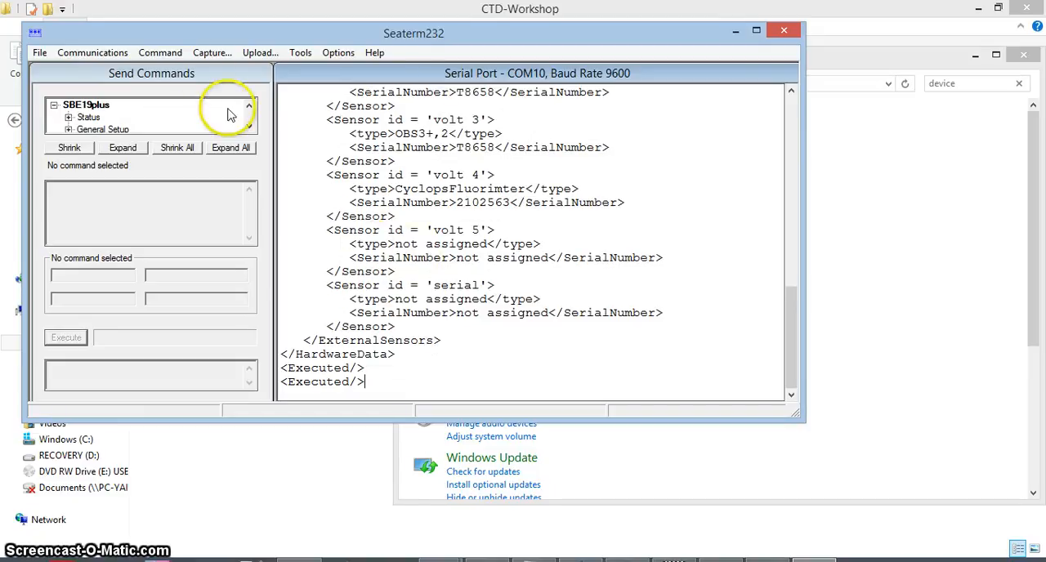
click(91, 53)
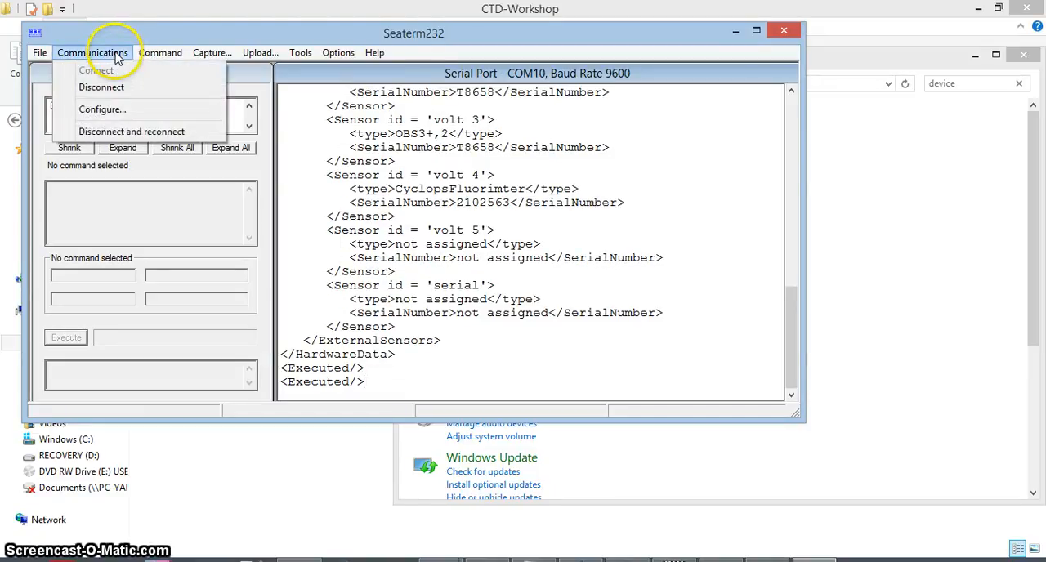
click(92, 85)
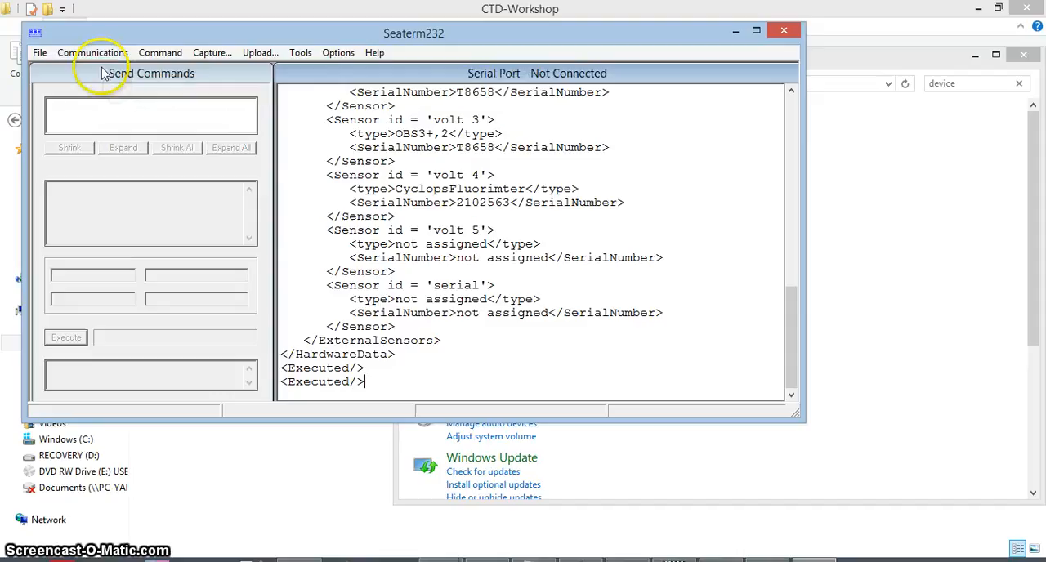
click(92, 53)
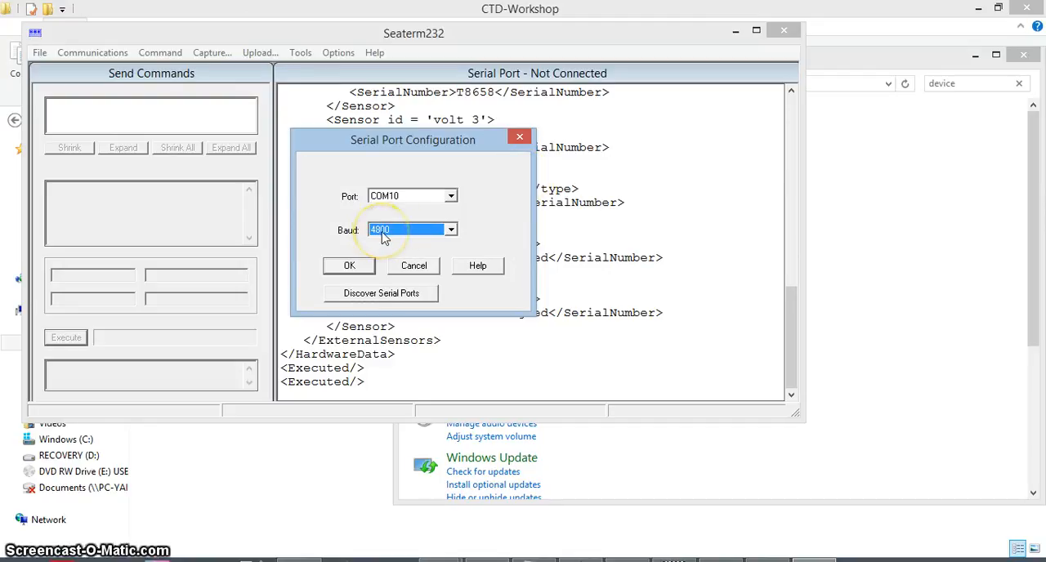
mouse_move(384, 201)
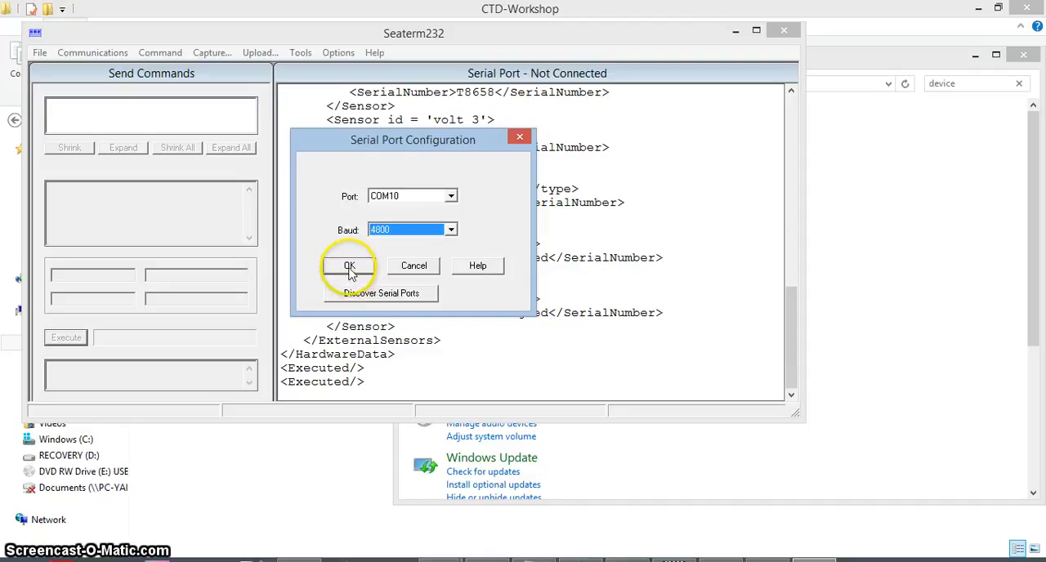
click(348, 265)
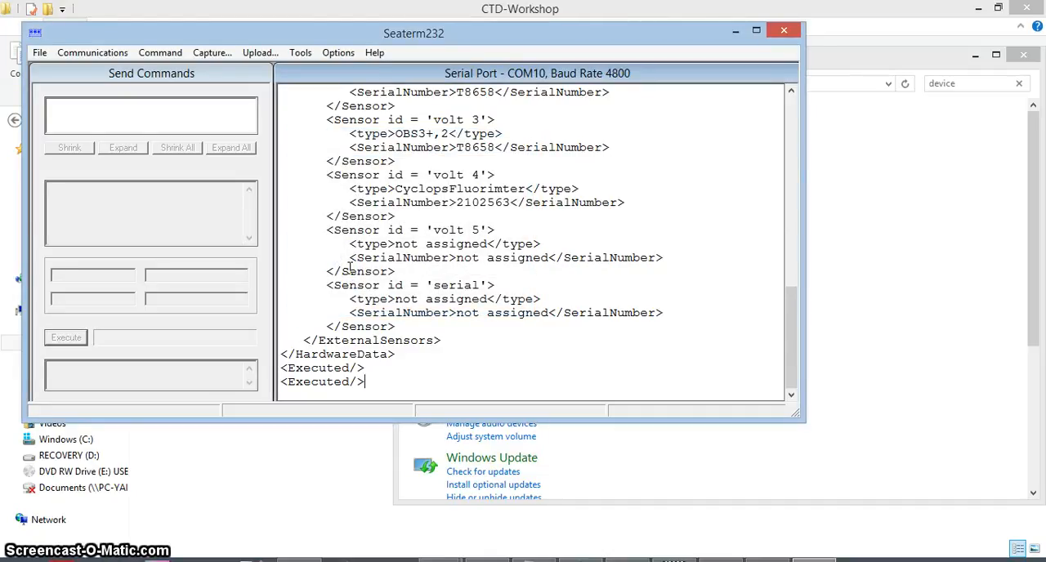
mouse_move(97, 62)
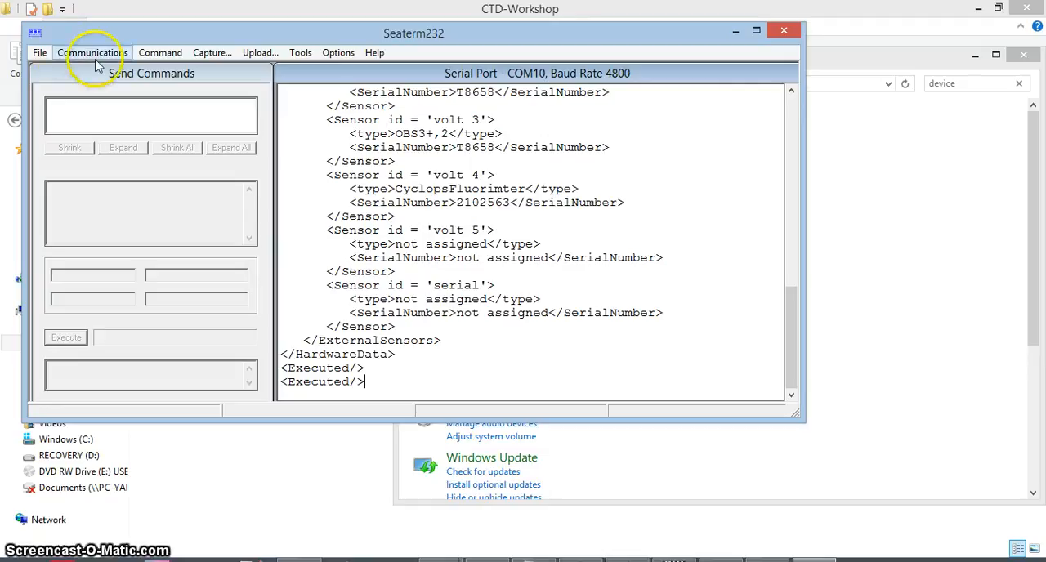
click(91, 52)
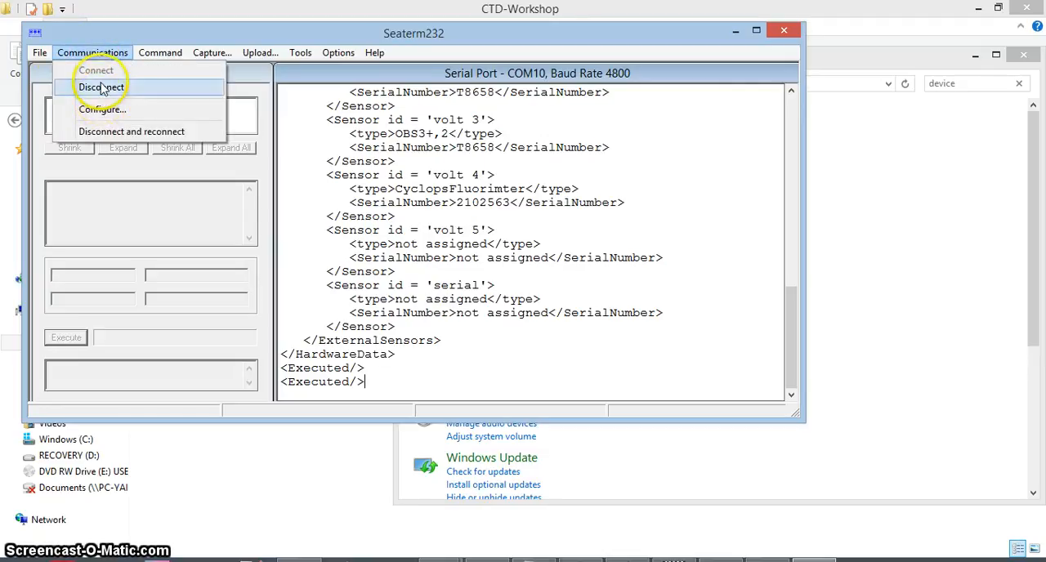
click(101, 87)
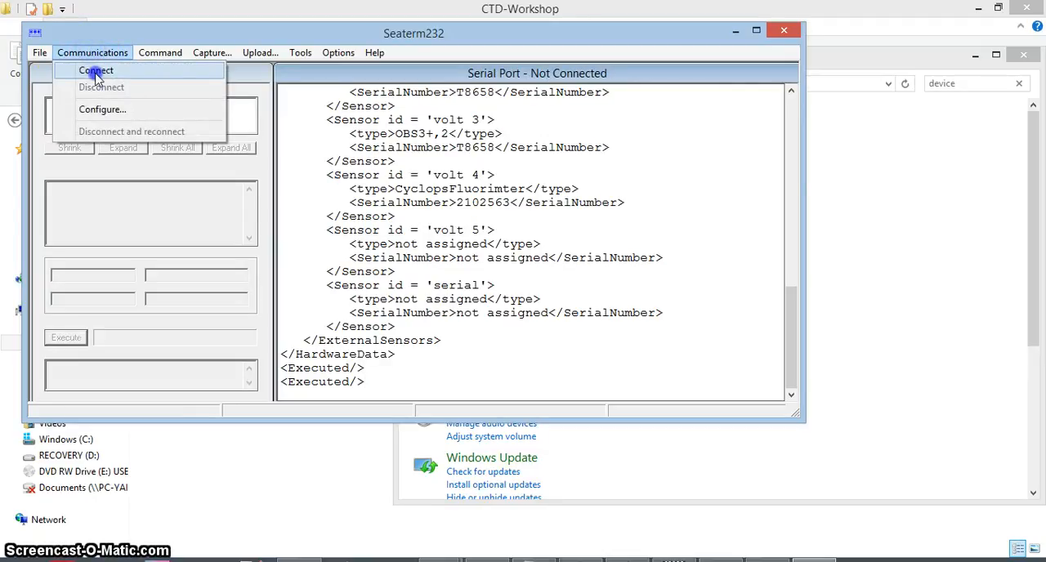
click(92, 69)
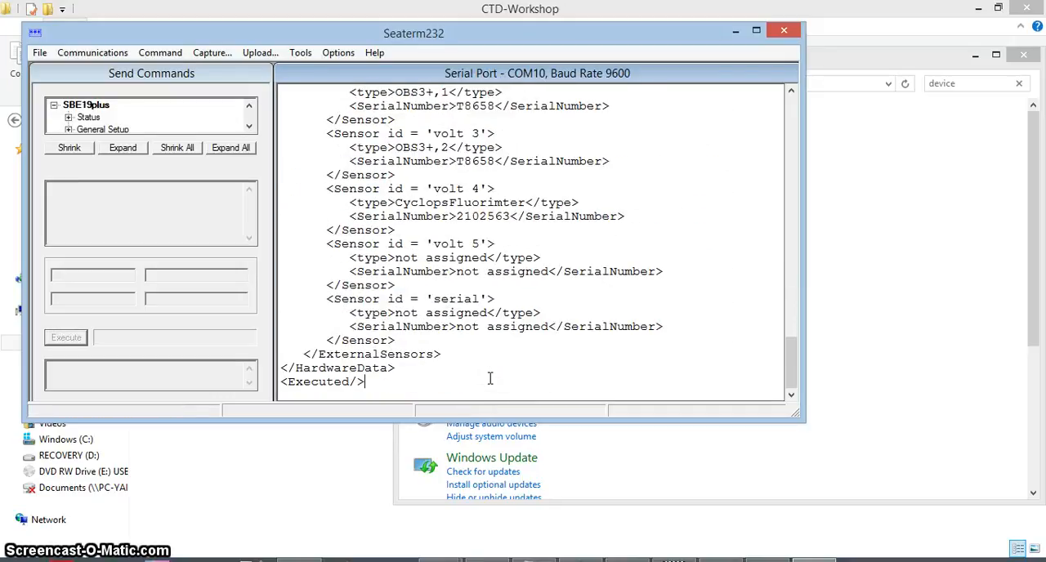
click(91, 52)
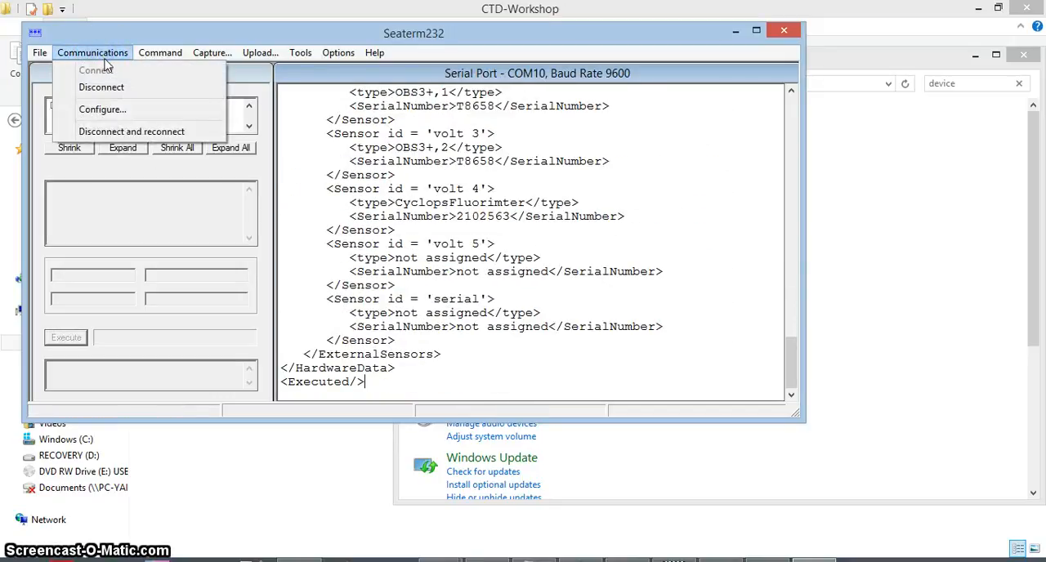
click(101, 107)
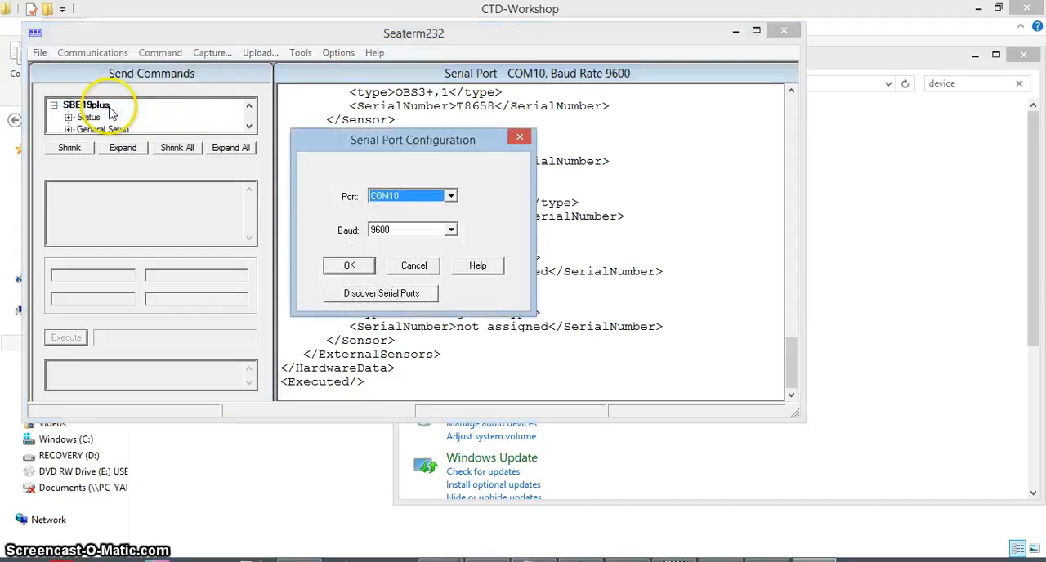
click(448, 196)
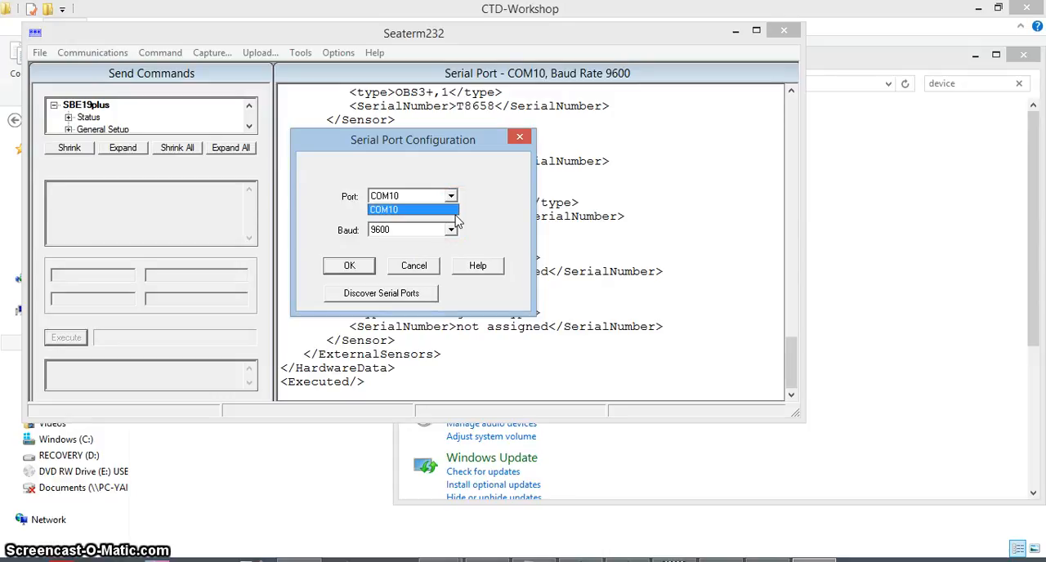
click(405, 209)
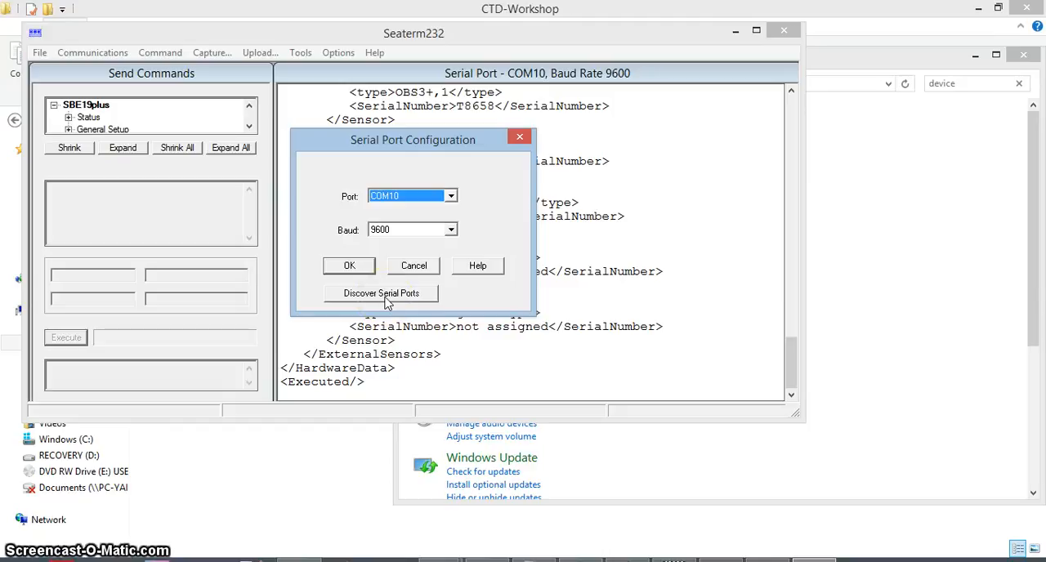
click(381, 292)
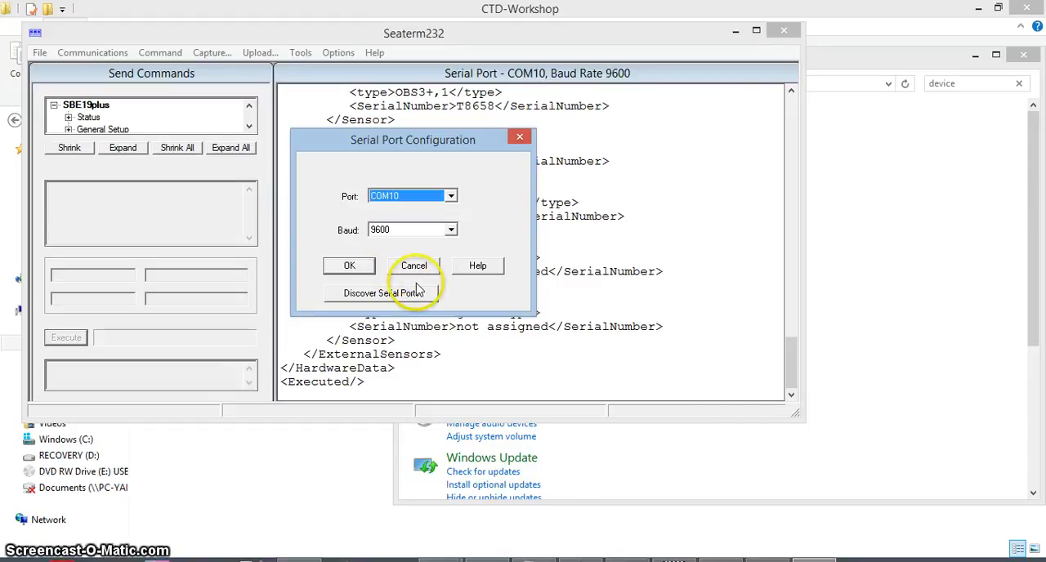
click(381, 292)
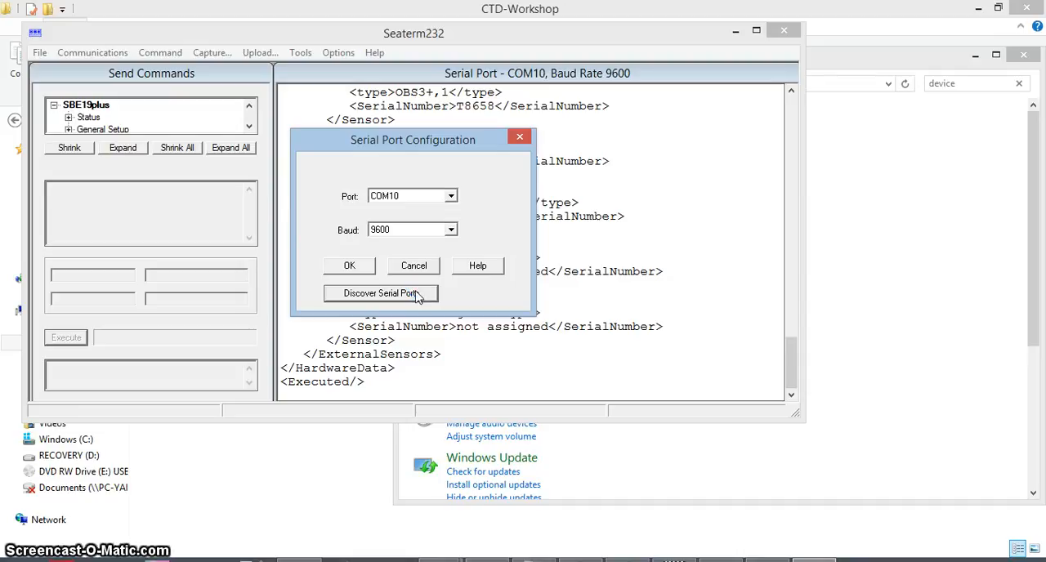
mouse_move(507, 202)
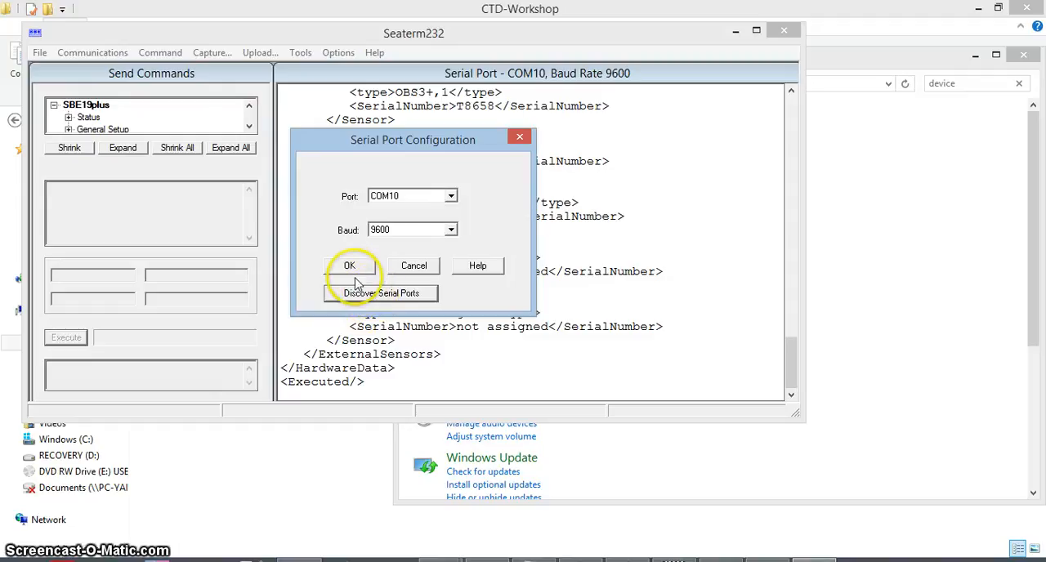
click(350, 265)
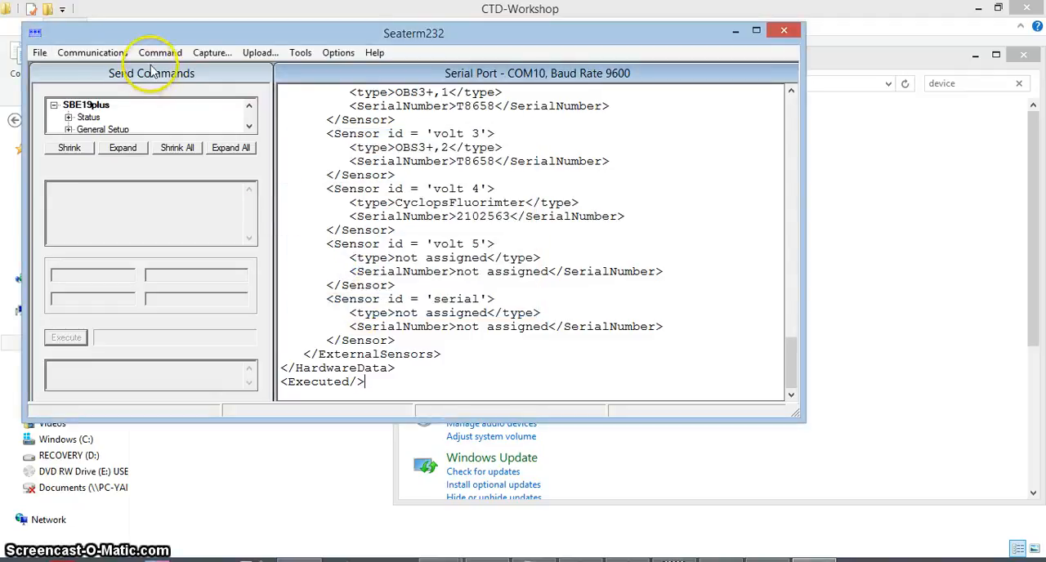
Maximize Seaterm232 and send ds to get the SBE 19plus status report (firmware 2.5.2, serial 6115)
click(91, 52)
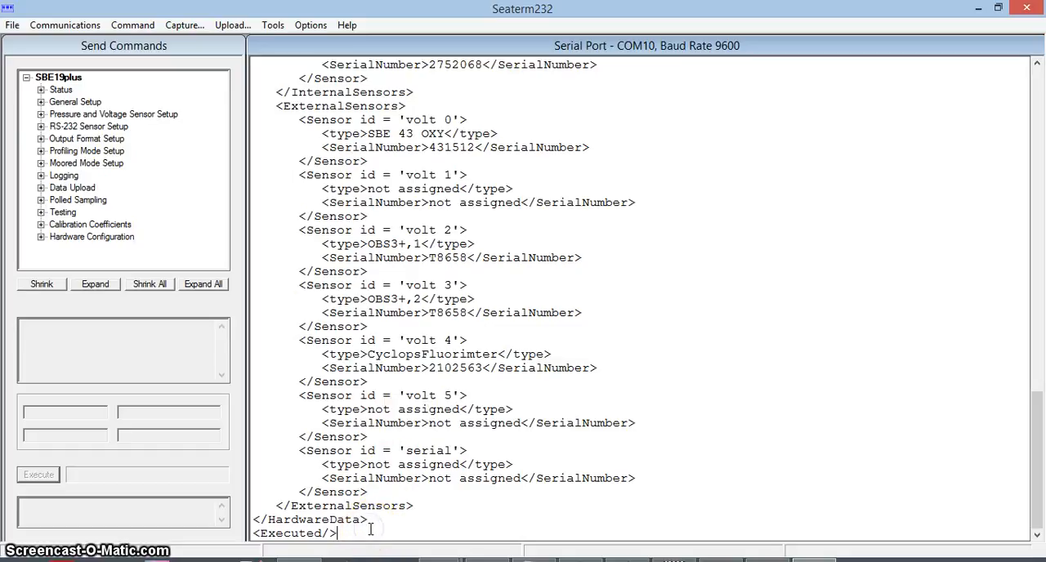
text(ds)
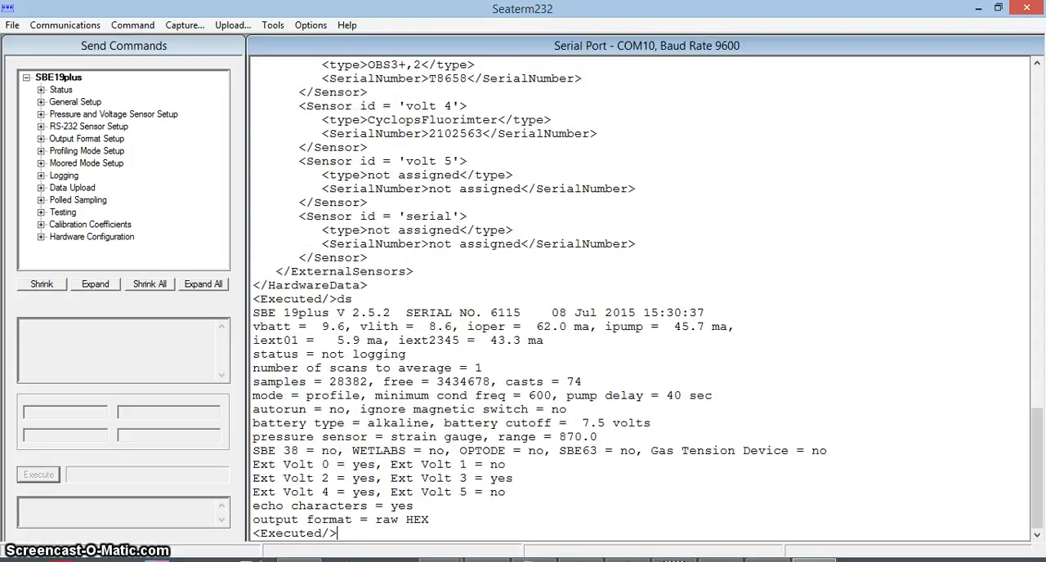
mouse_move(42, 284)
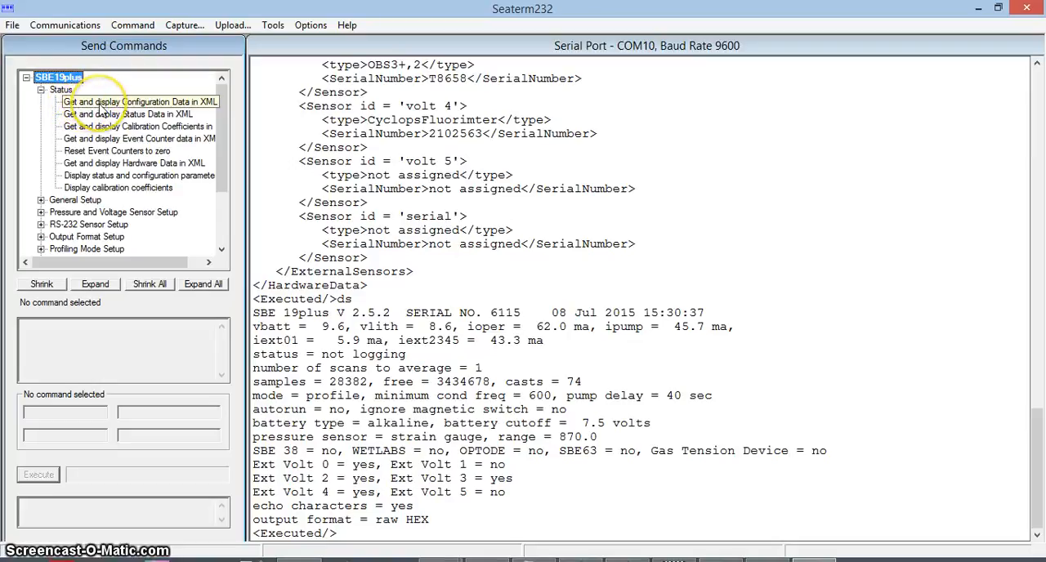
Select 'Get and display Configuration Data in XML' under Status
click(141, 101)
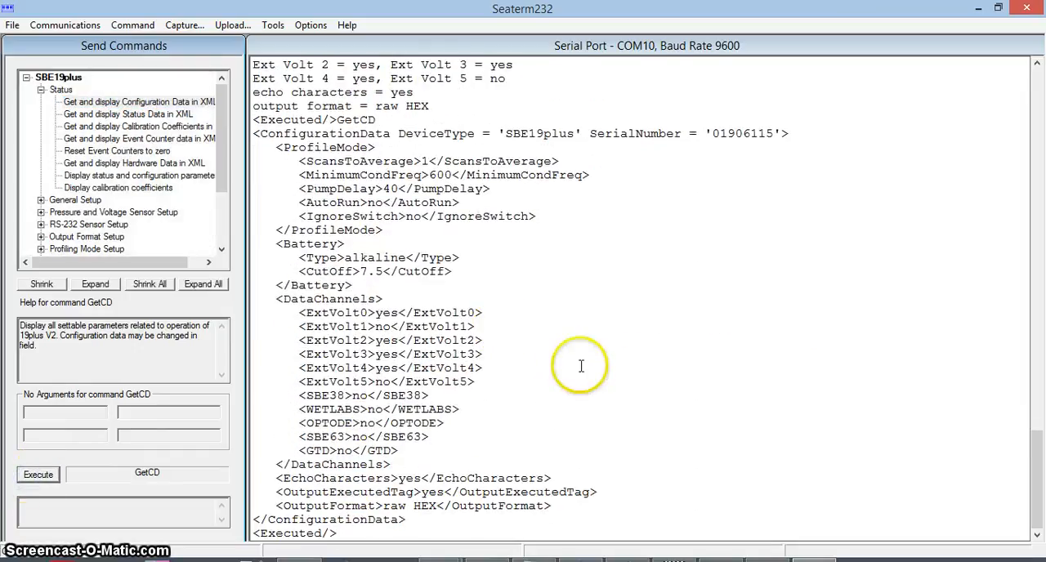
mouse_move(454, 312)
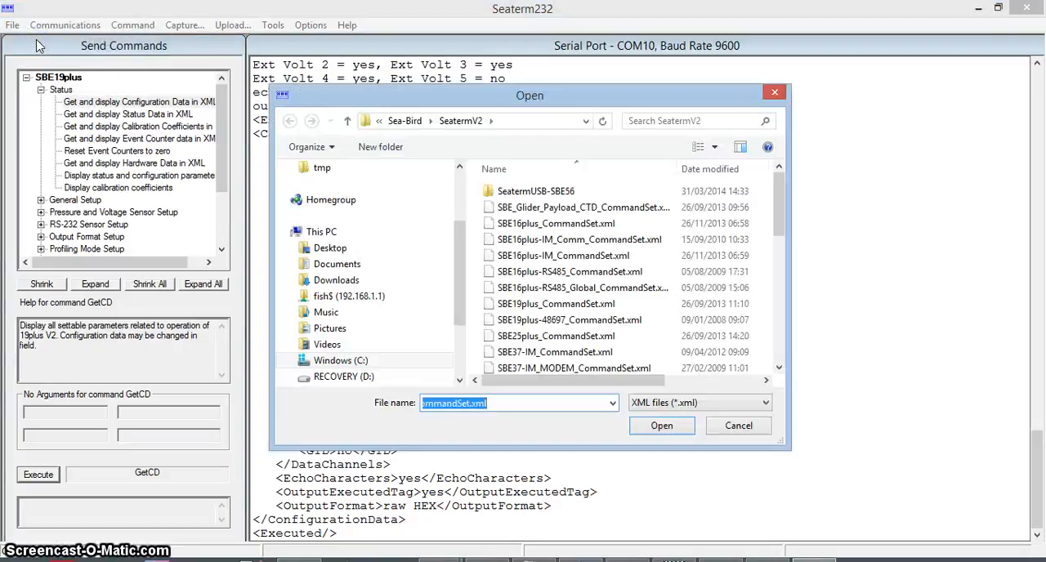
Load SBE19plus-48697_CommandSet.xml and confirm, adding its command group to the tree
click(569, 321)
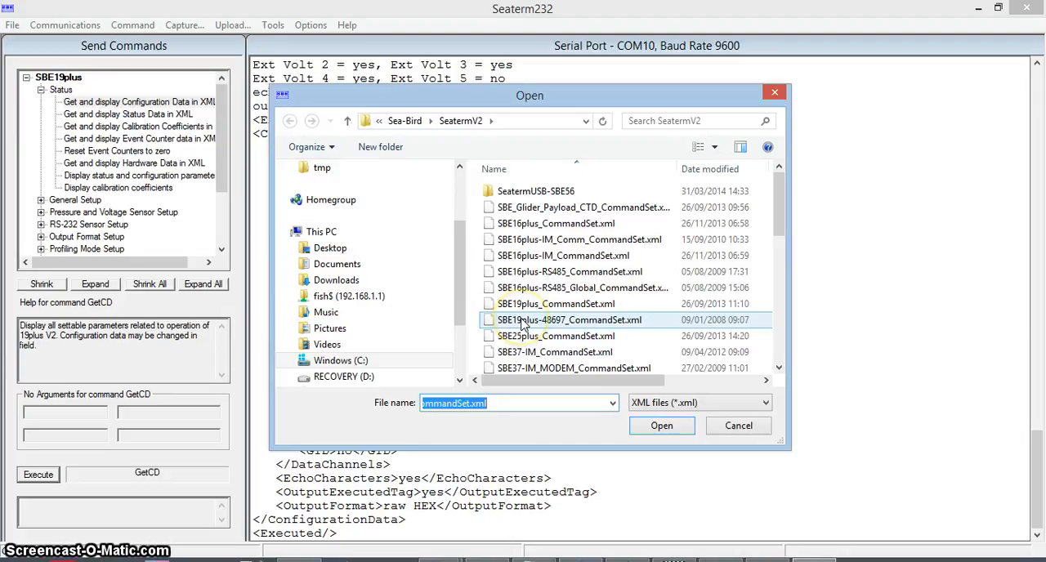
mouse_move(523, 322)
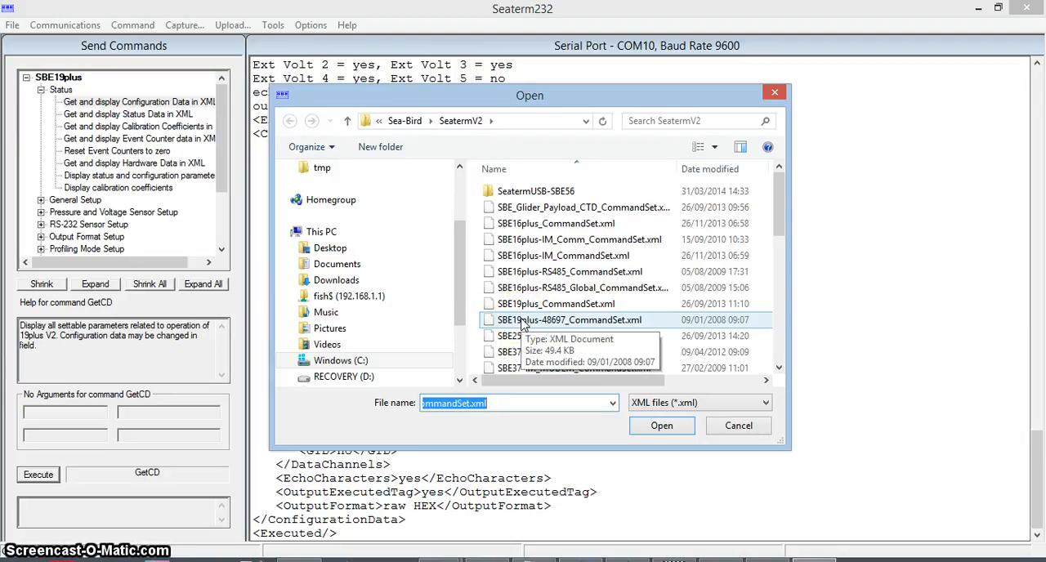
click(661, 424)
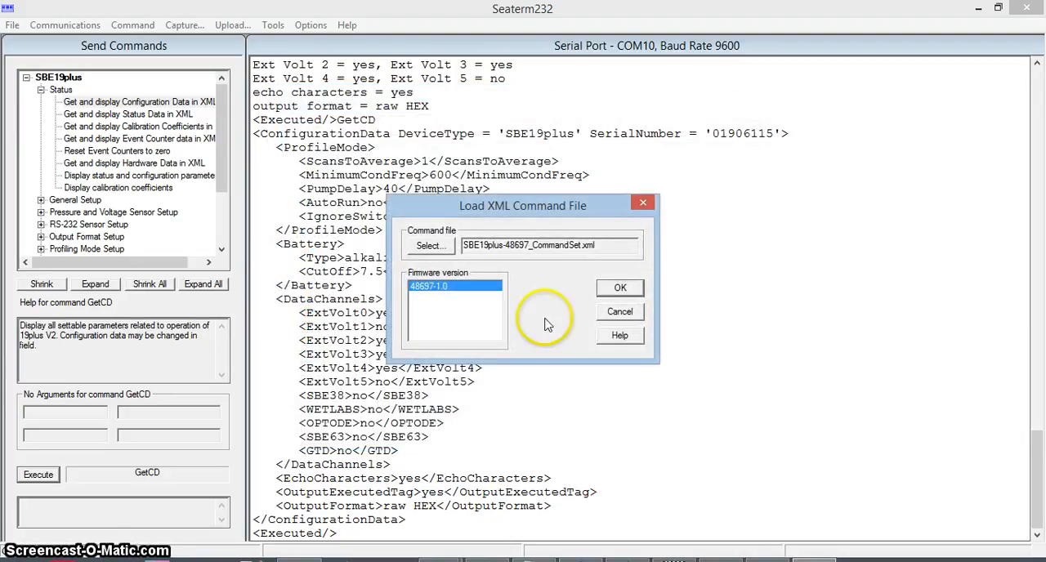
click(619, 288)
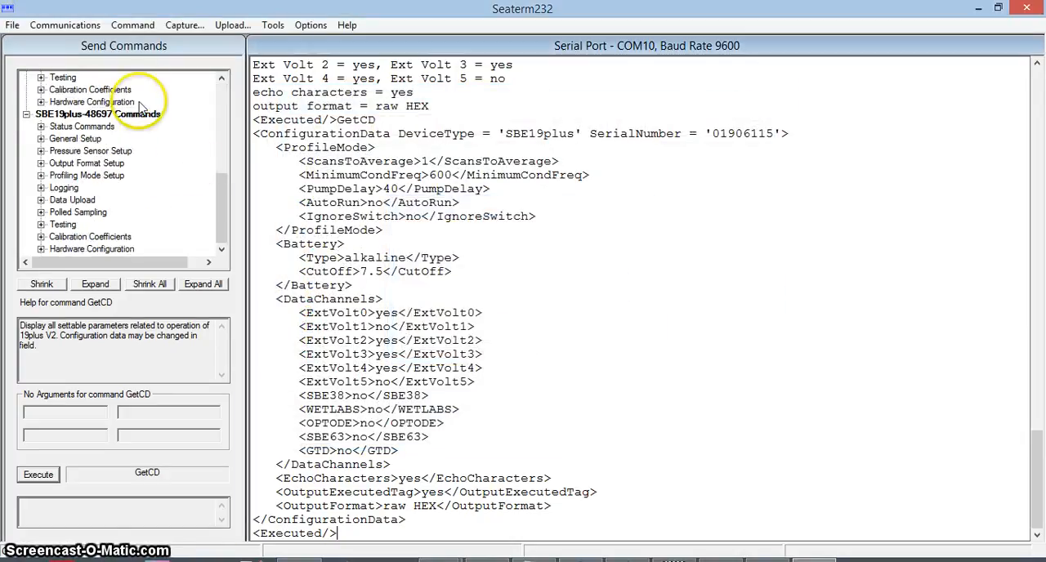
mouse_move(128, 264)
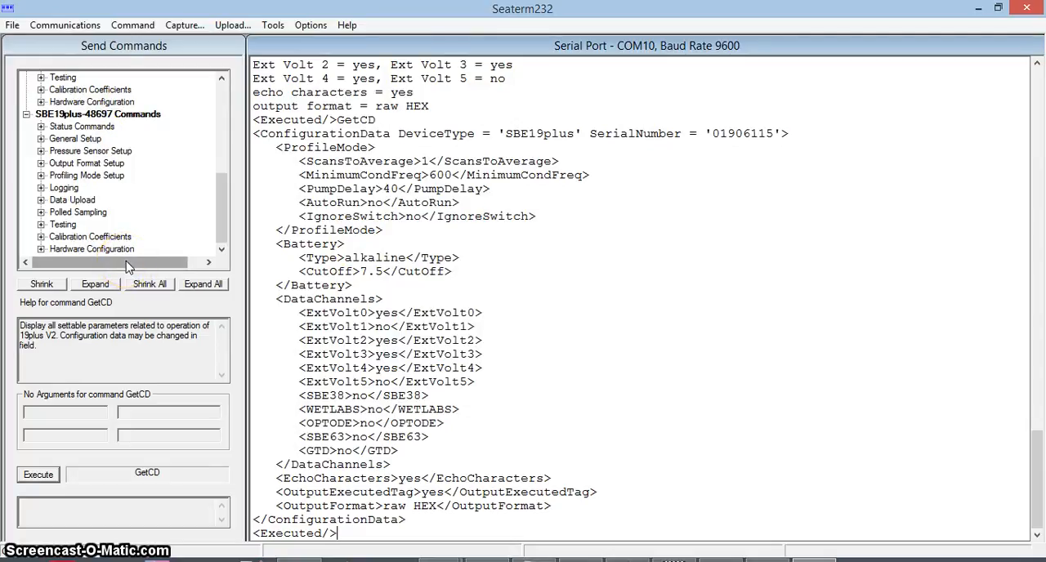